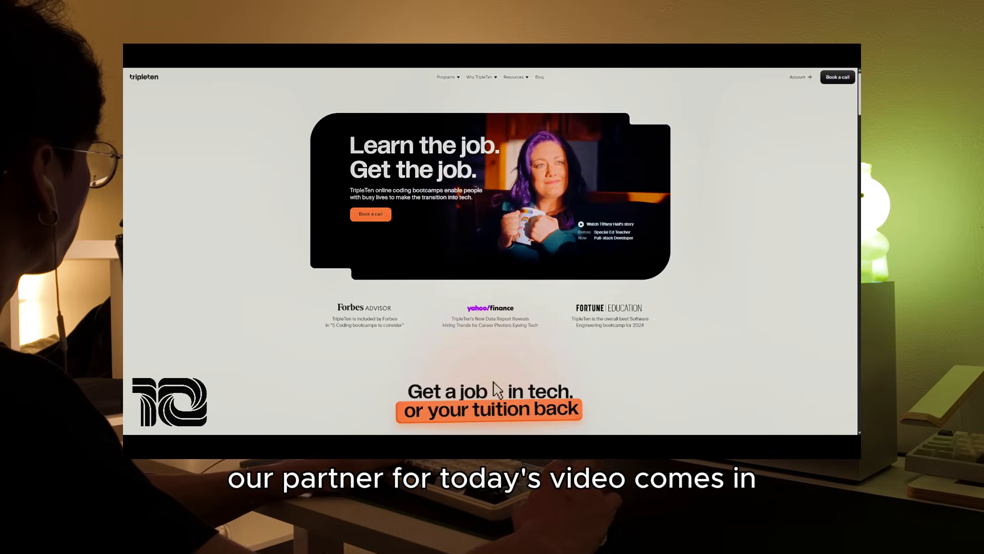
# - Scroll the homepage past the hero to the externship, job guarantee and payment cards
pyautogui.scroll(-3)
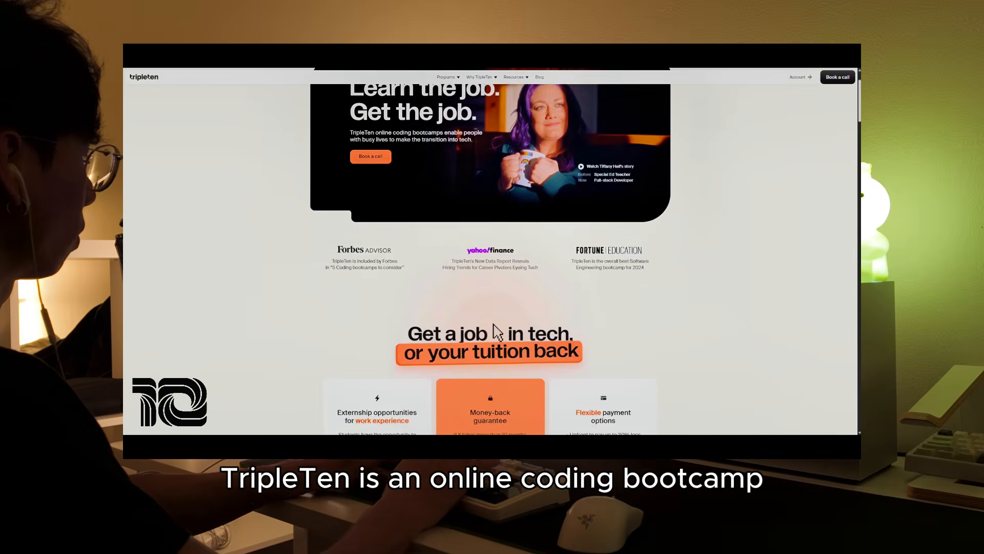
pyautogui.scroll(-3)
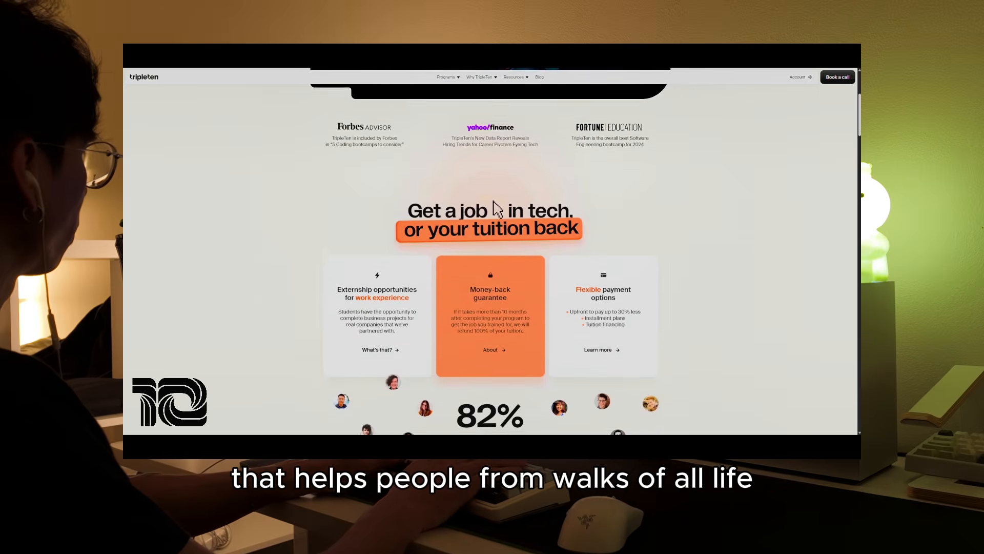
pyautogui.scroll(-3)
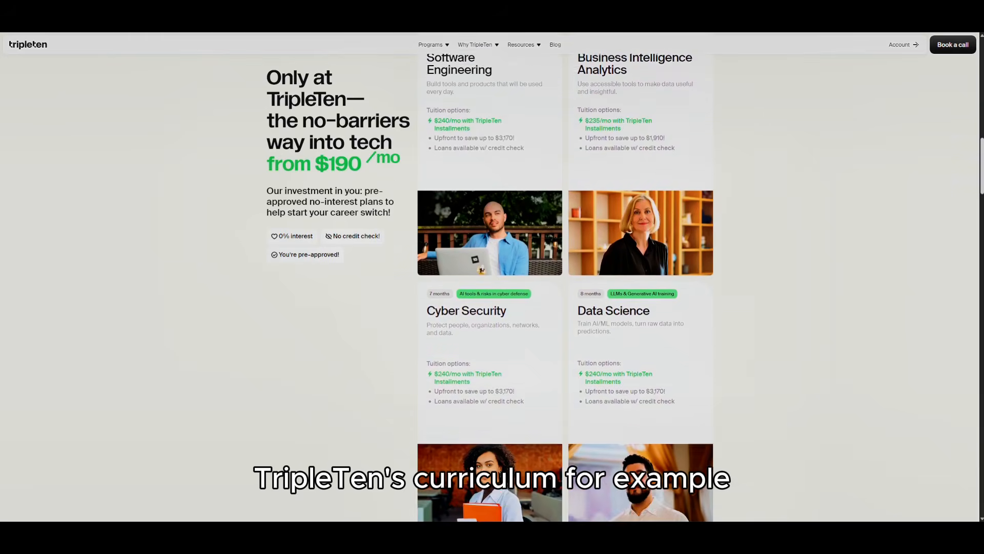
# - Scroll the program tracks from Cyber Security and Data Science down to UX/UI, QA and AI Automation
pyautogui.scroll(-3)
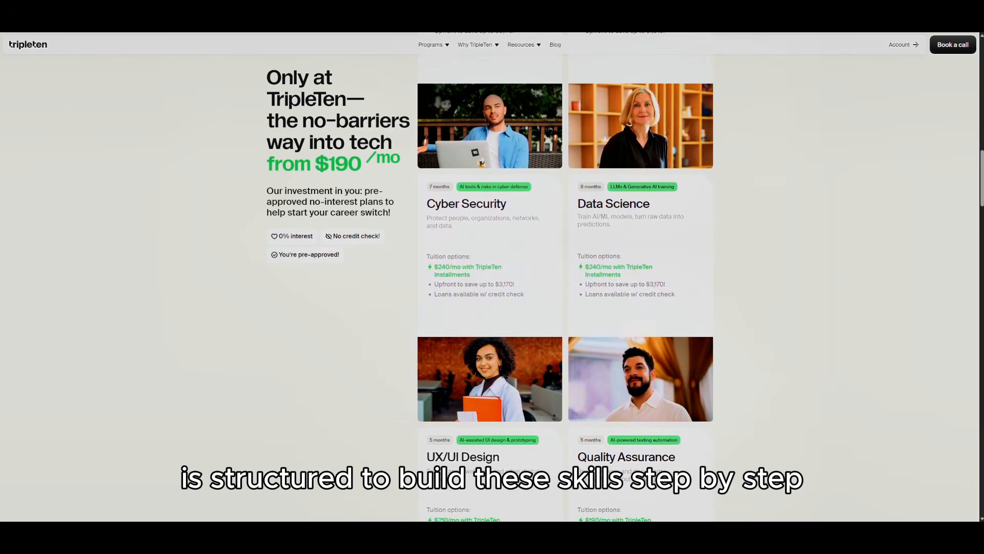
pyautogui.scroll(-3)
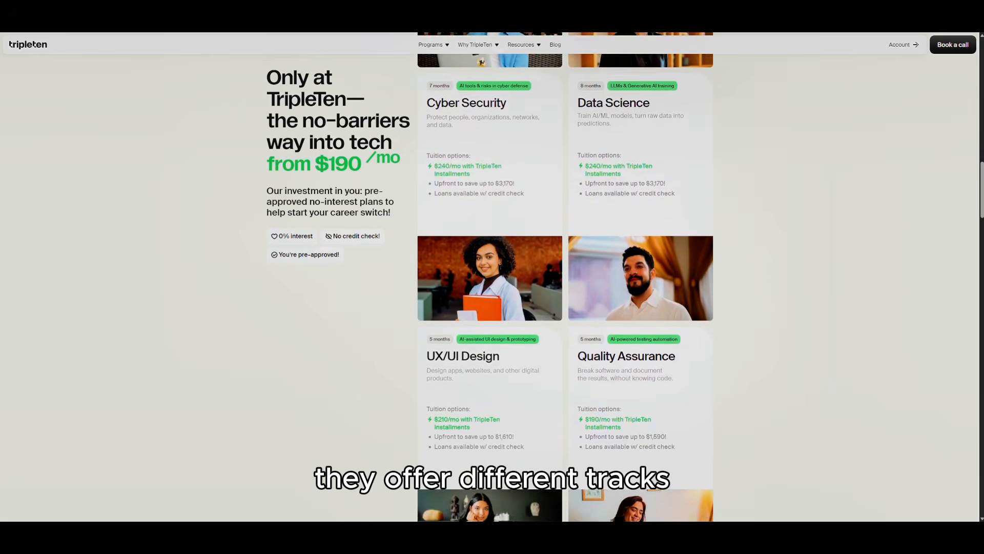
pyautogui.scroll(-3)
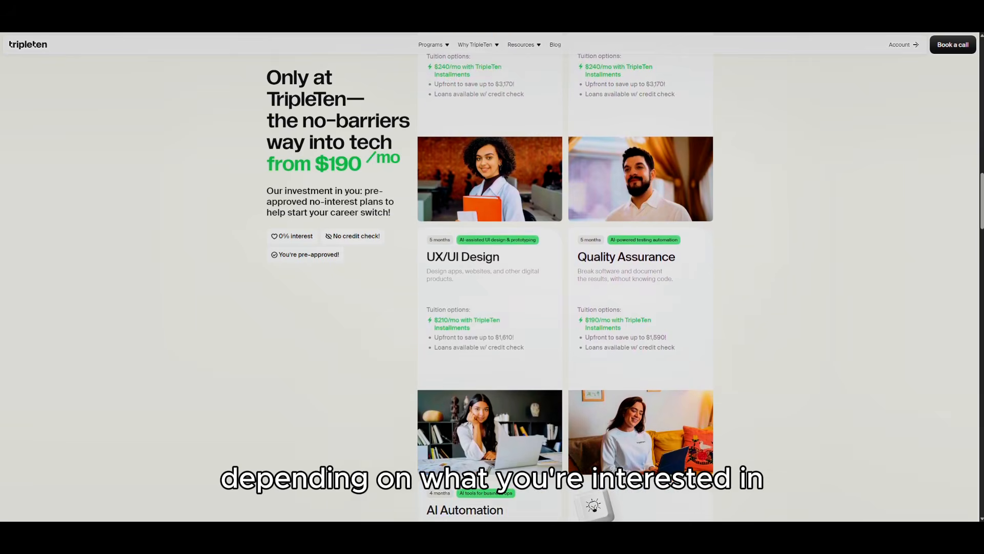
pyautogui.scroll(-3)
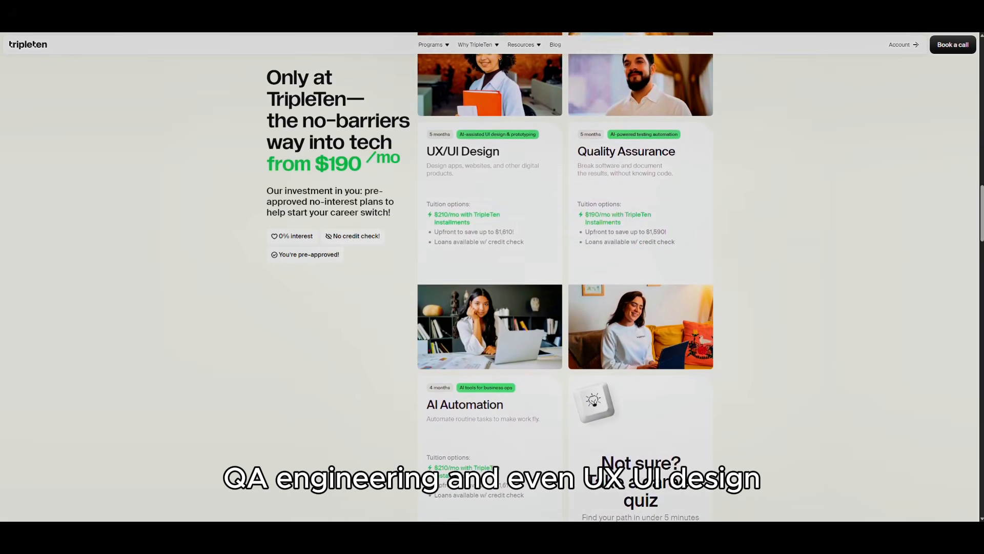
pyautogui.scroll(-3)
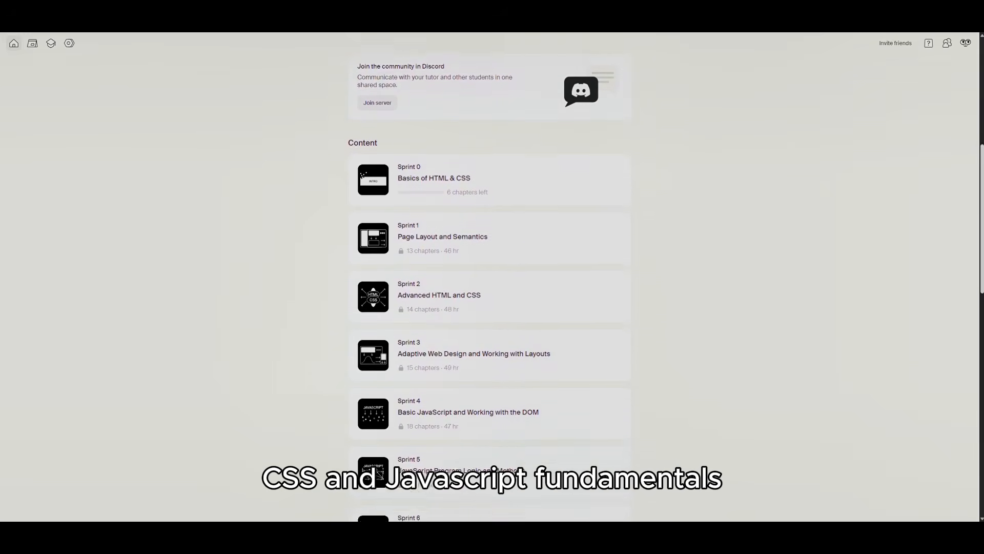
# - Scroll the Content list to Sprint 16 and view the Final Project's chapters and lessons
pyautogui.scroll(-3)
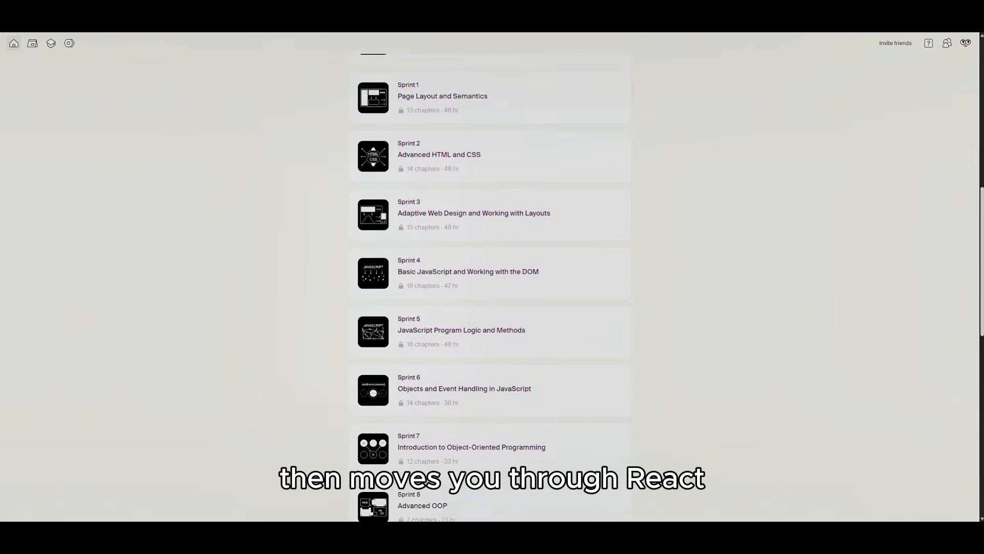
pyautogui.scroll(-3)
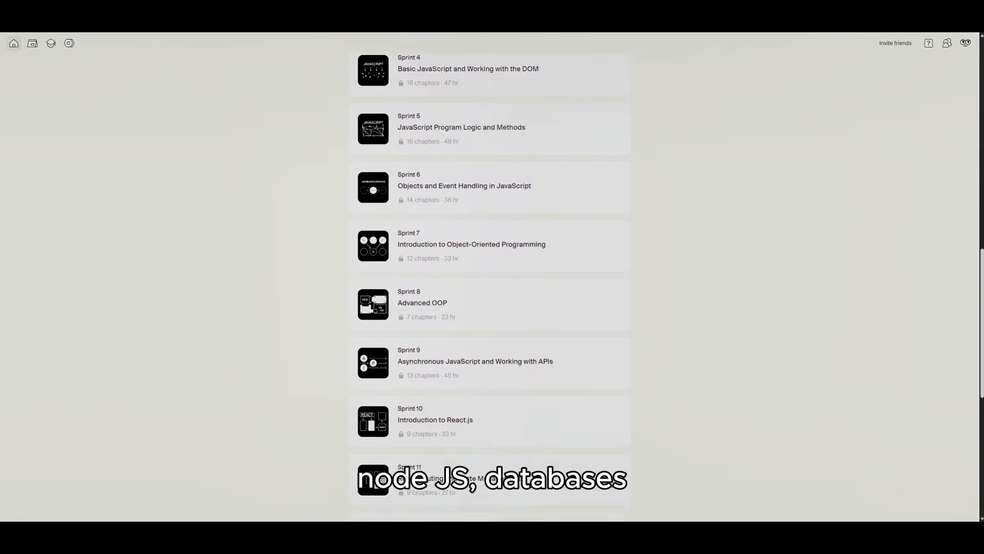
pyautogui.scroll(-3)
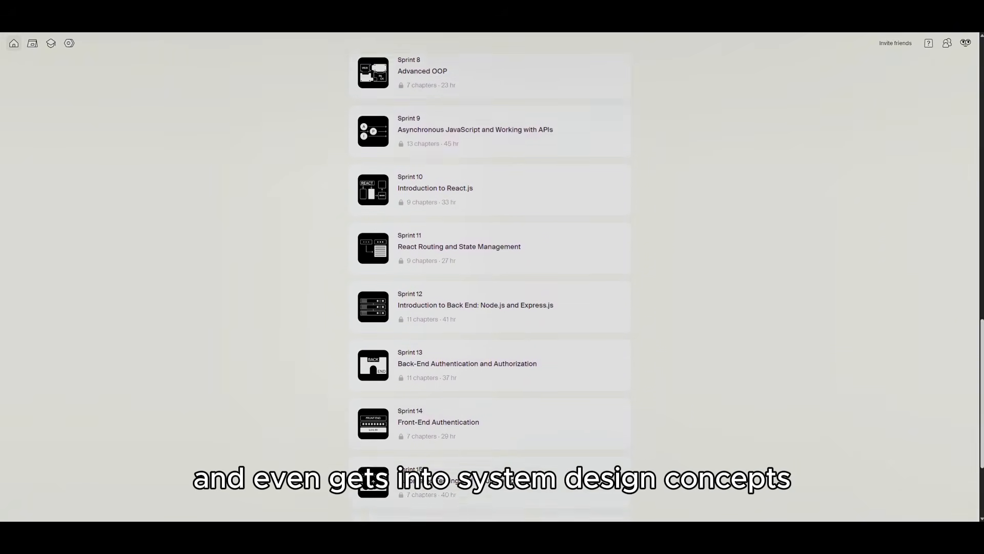
pyautogui.scroll(-3)
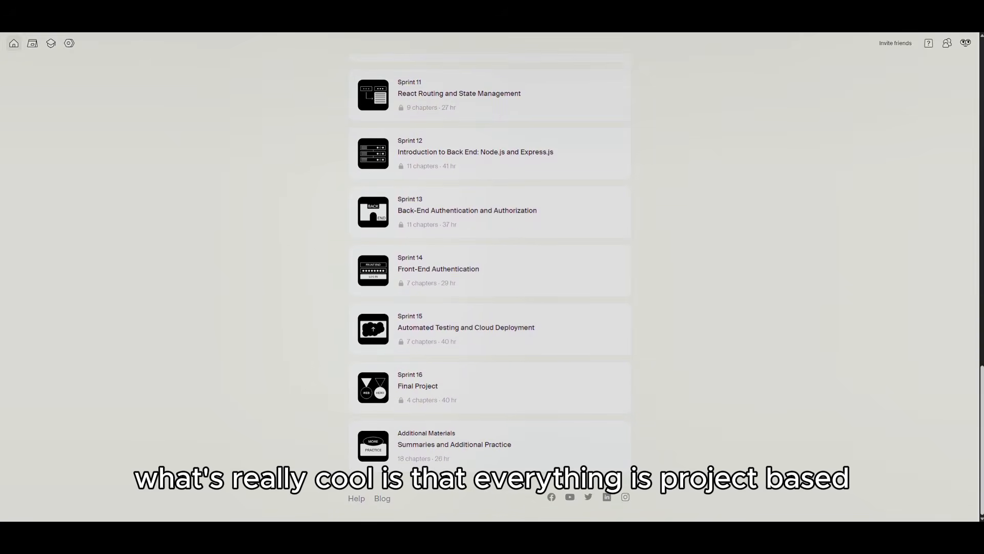
pyautogui.click(418, 386)
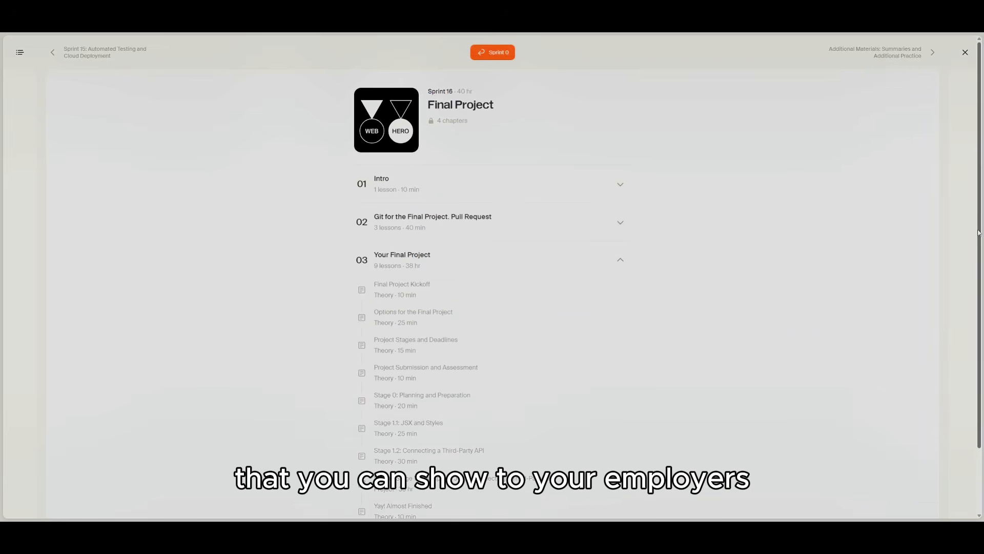
pyautogui.scroll(-3)
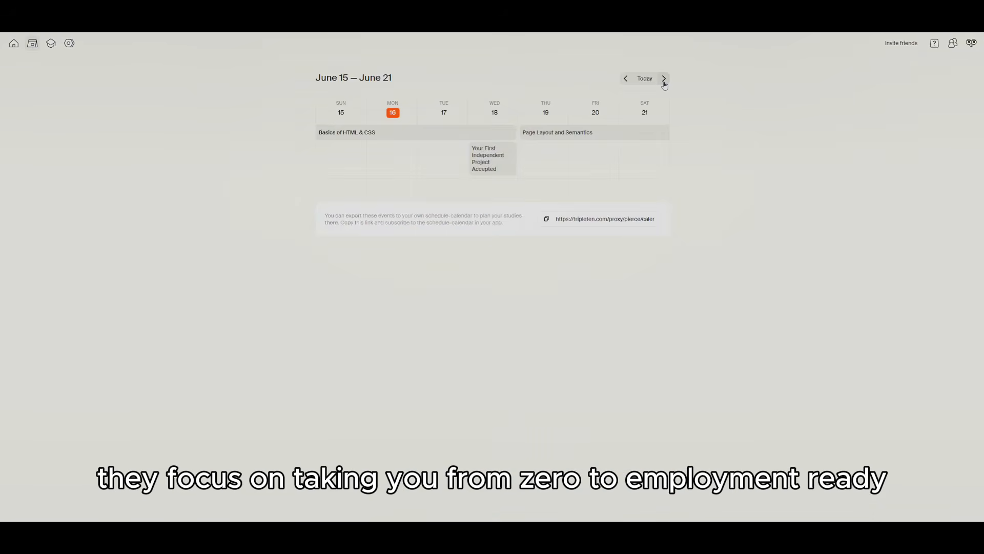
# - Advance the calendar to June 29 – July 5 and resume the Introduction to HTML and CSS lesson
pyautogui.click(664, 79)
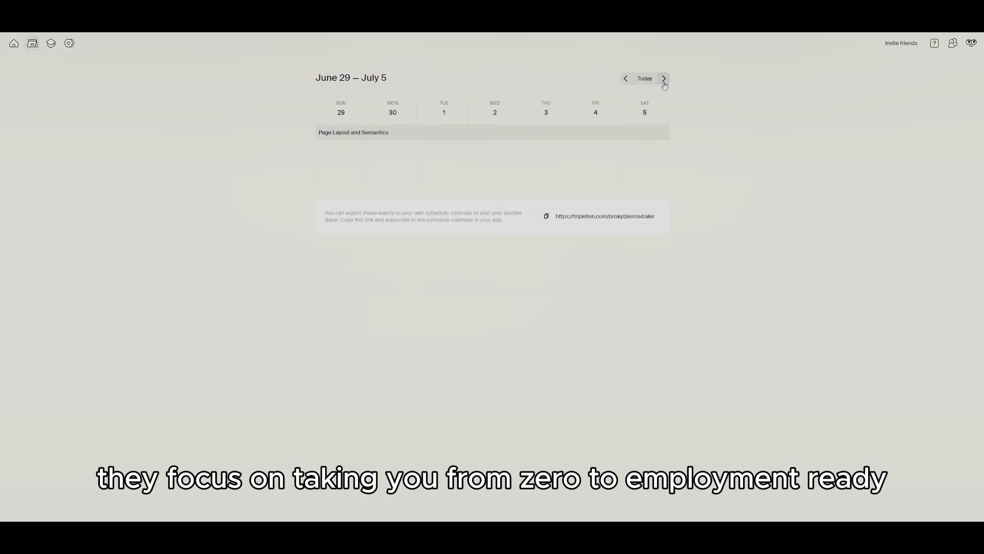
pyautogui.click(664, 79)
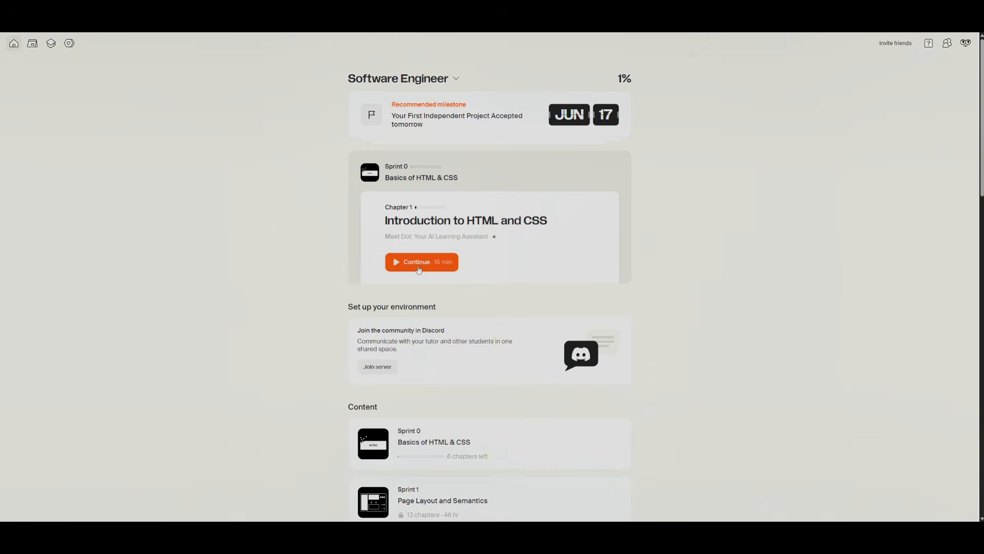
pyautogui.click(421, 262)
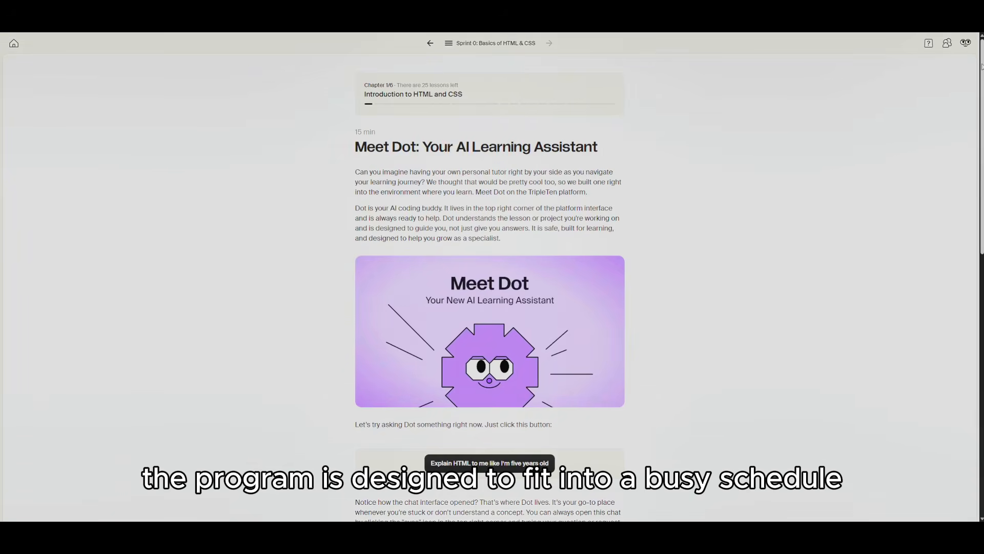
pyautogui.scroll(-3)
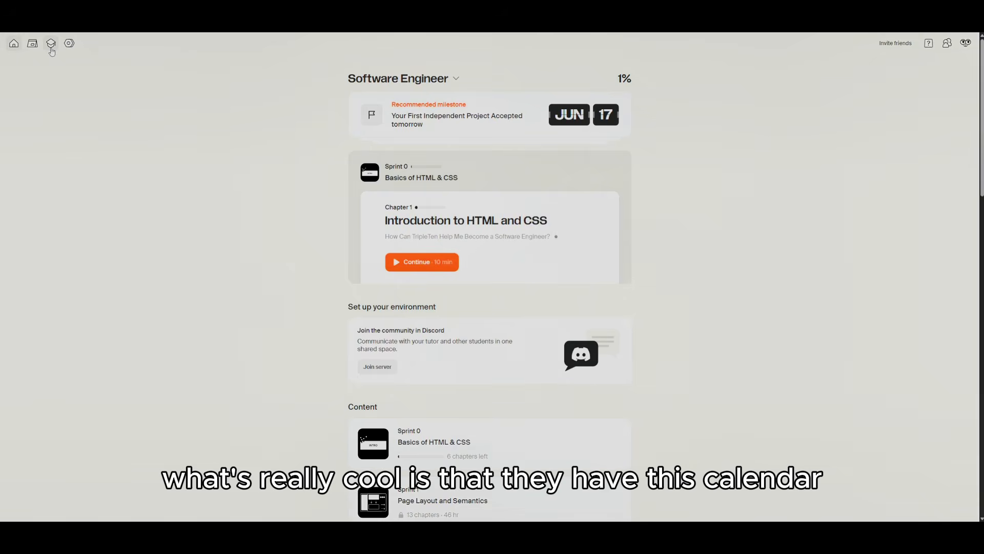
# - Show the Tutor hours schedule with daily tutor and coworking sessions from June 17
pyautogui.click(51, 44)
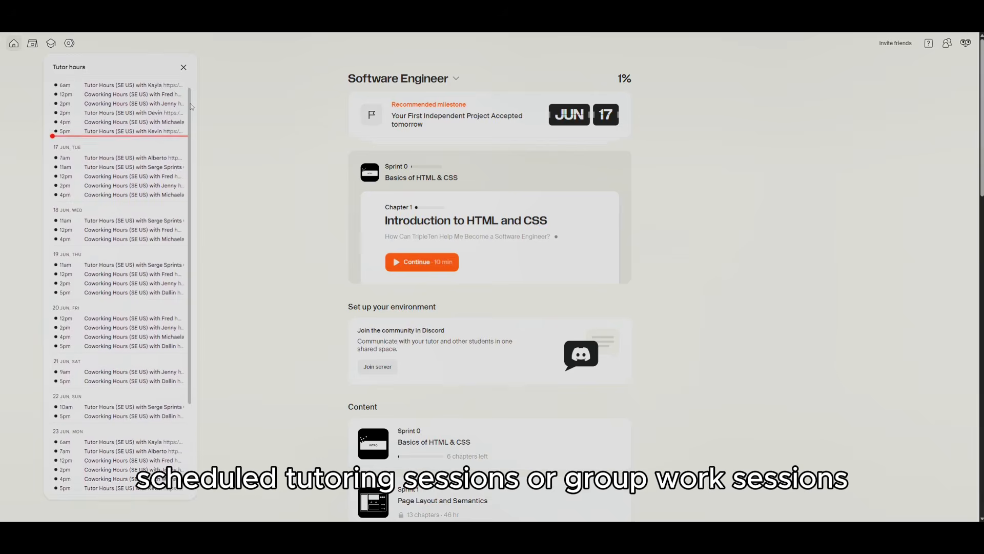
pyautogui.scroll(-3)
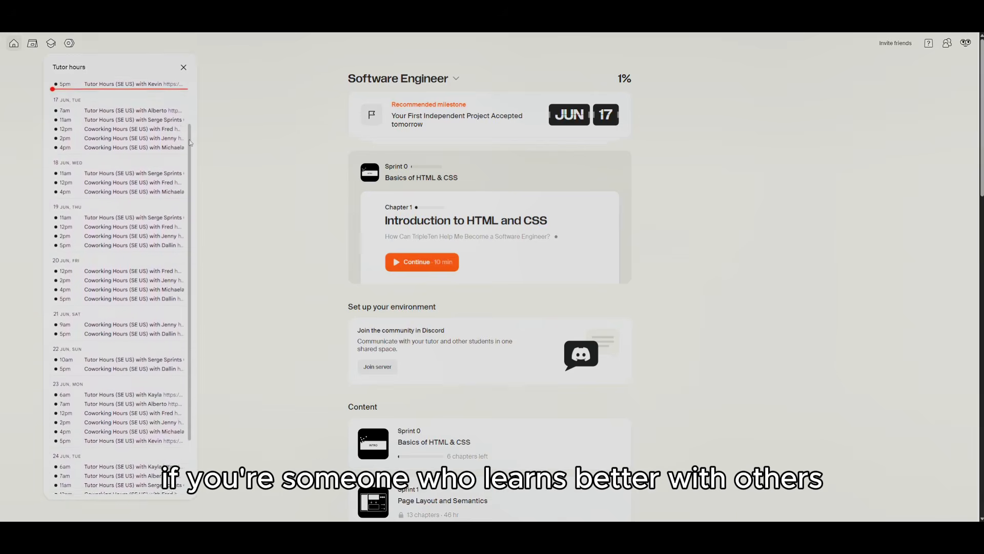
pyautogui.scroll(-3)
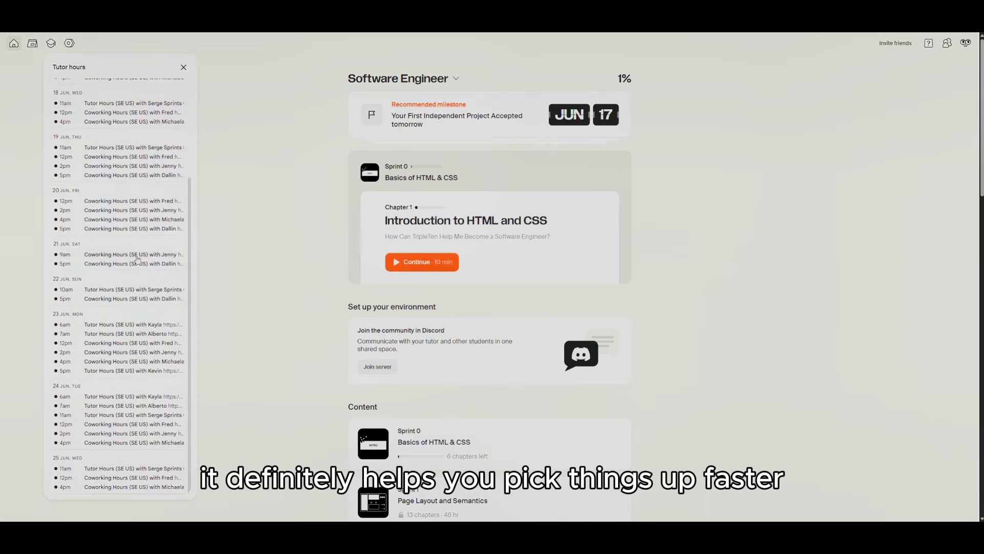